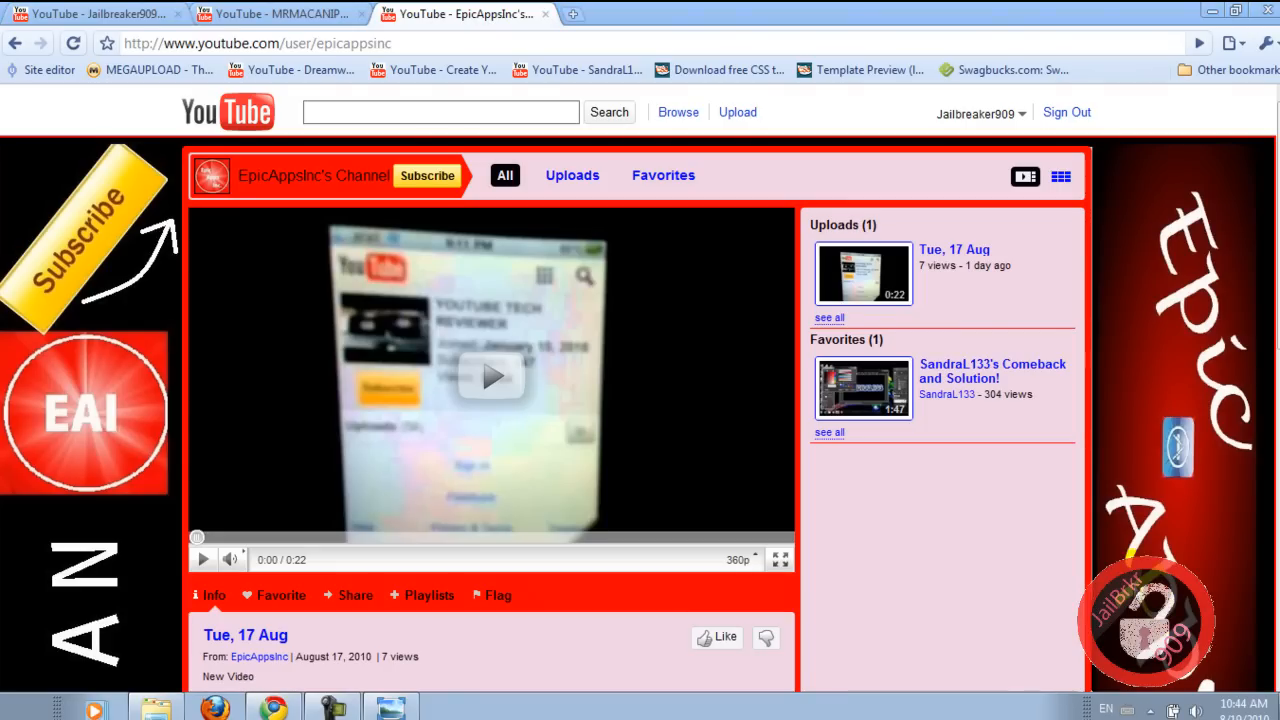
{"action": "mouse_move", "coordinate": [1104, 510]}
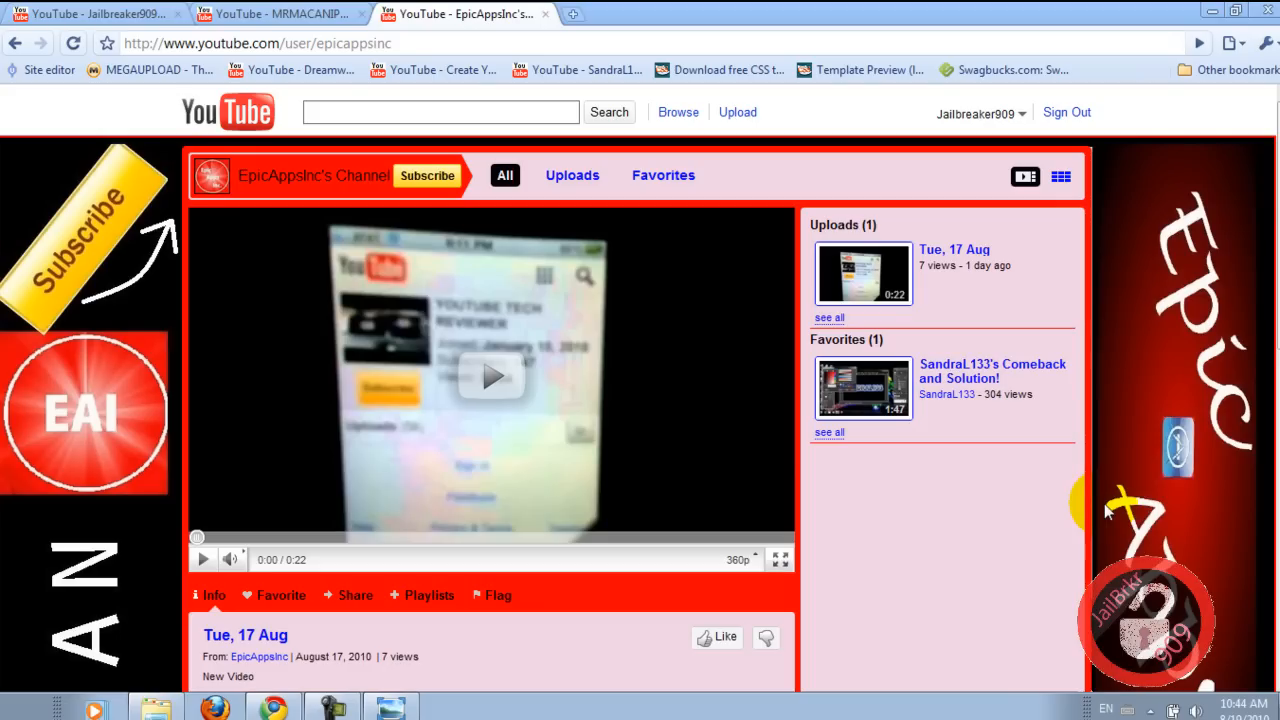
{"action": "mouse_move", "coordinate": [504, 418]}
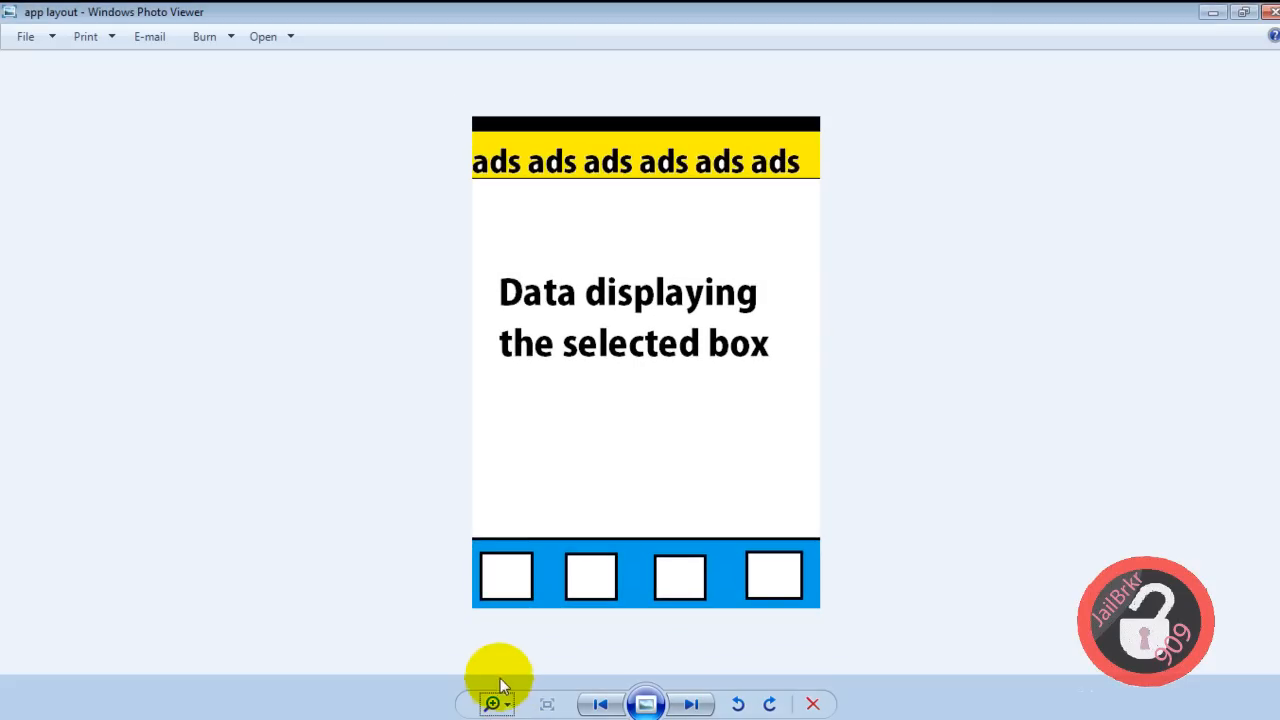
{"action": "mouse_move", "coordinate": [716, 330]}
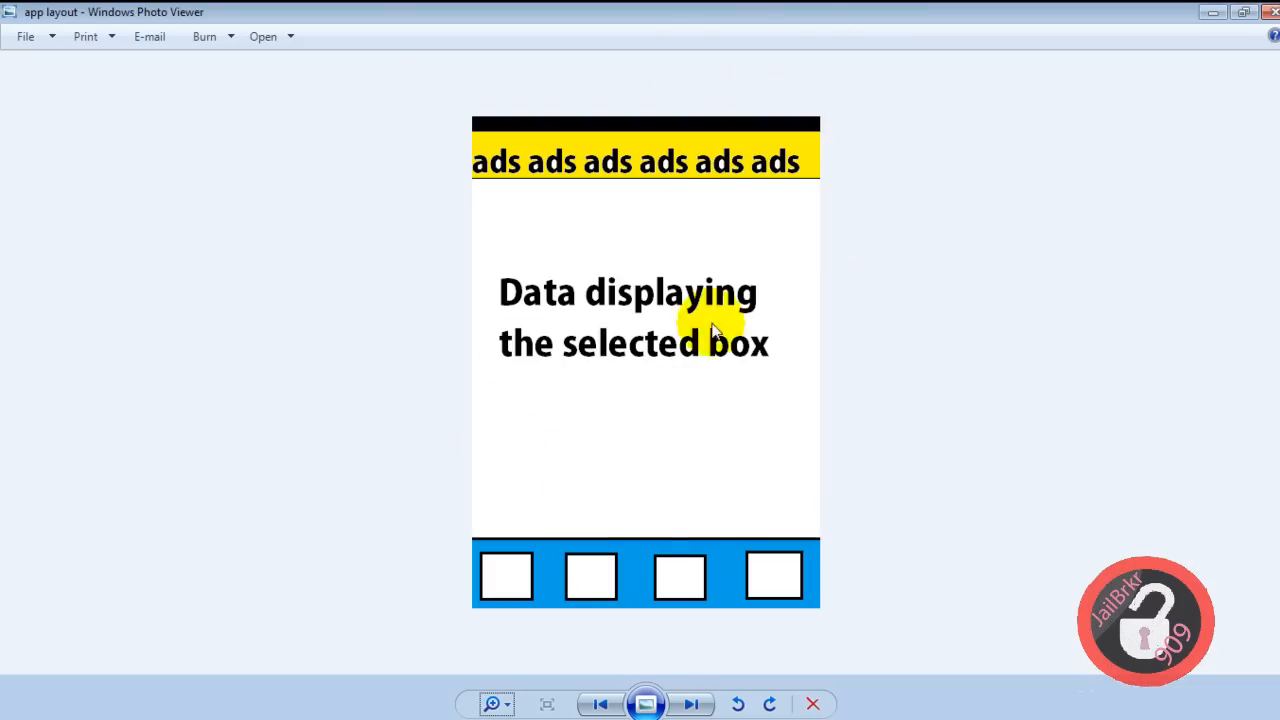
{"action": "mouse_move", "coordinate": [652, 228]}
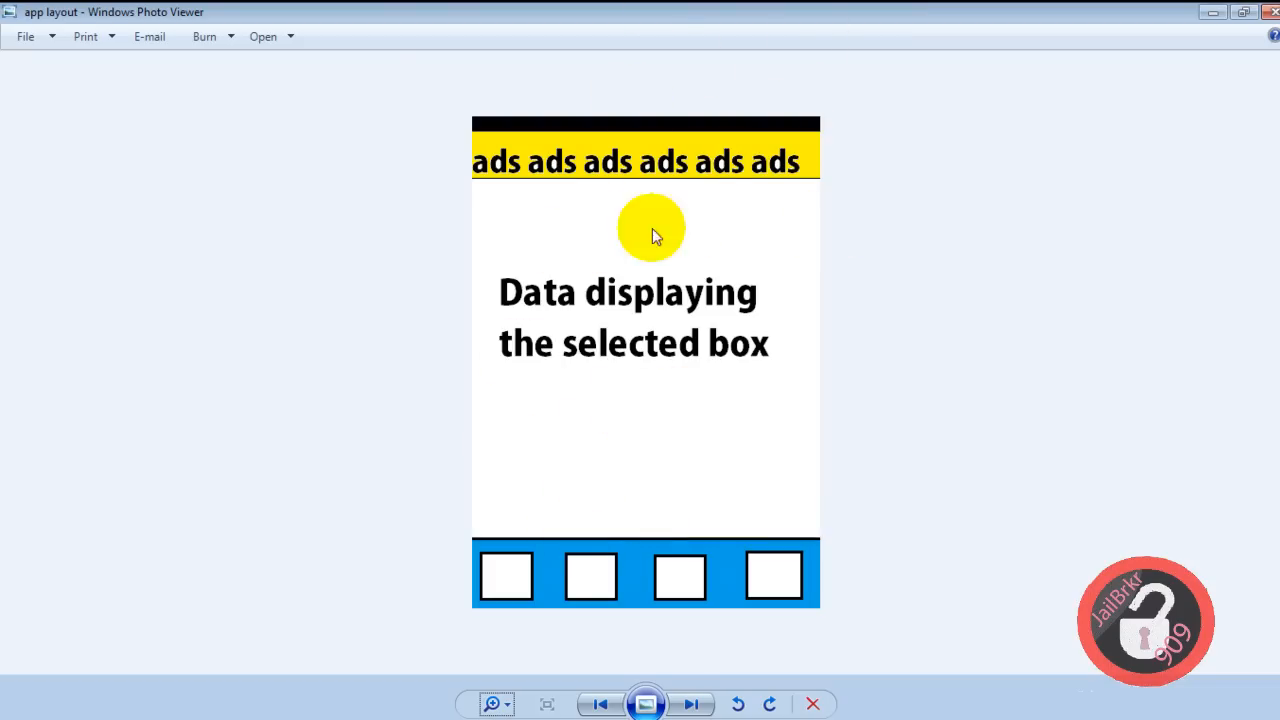
{"action": "mouse_move", "coordinate": [320, 290]}
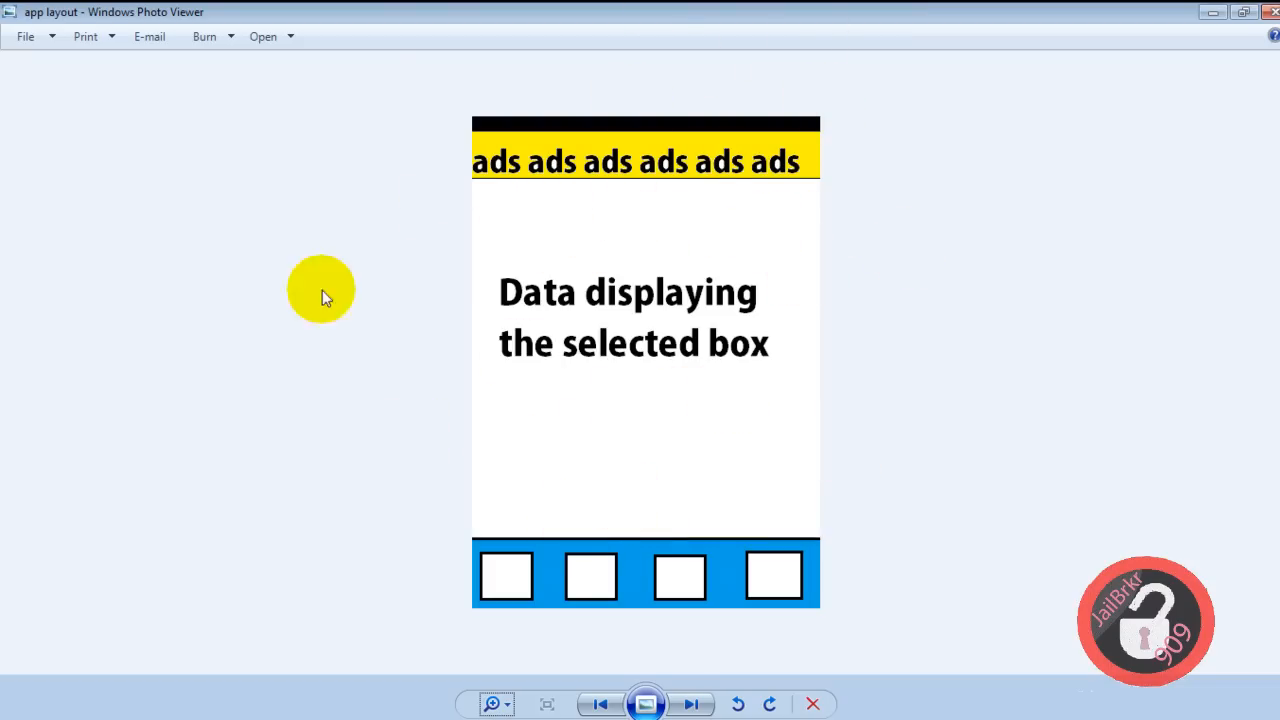
{"action": "mouse_move", "coordinate": [780, 192]}
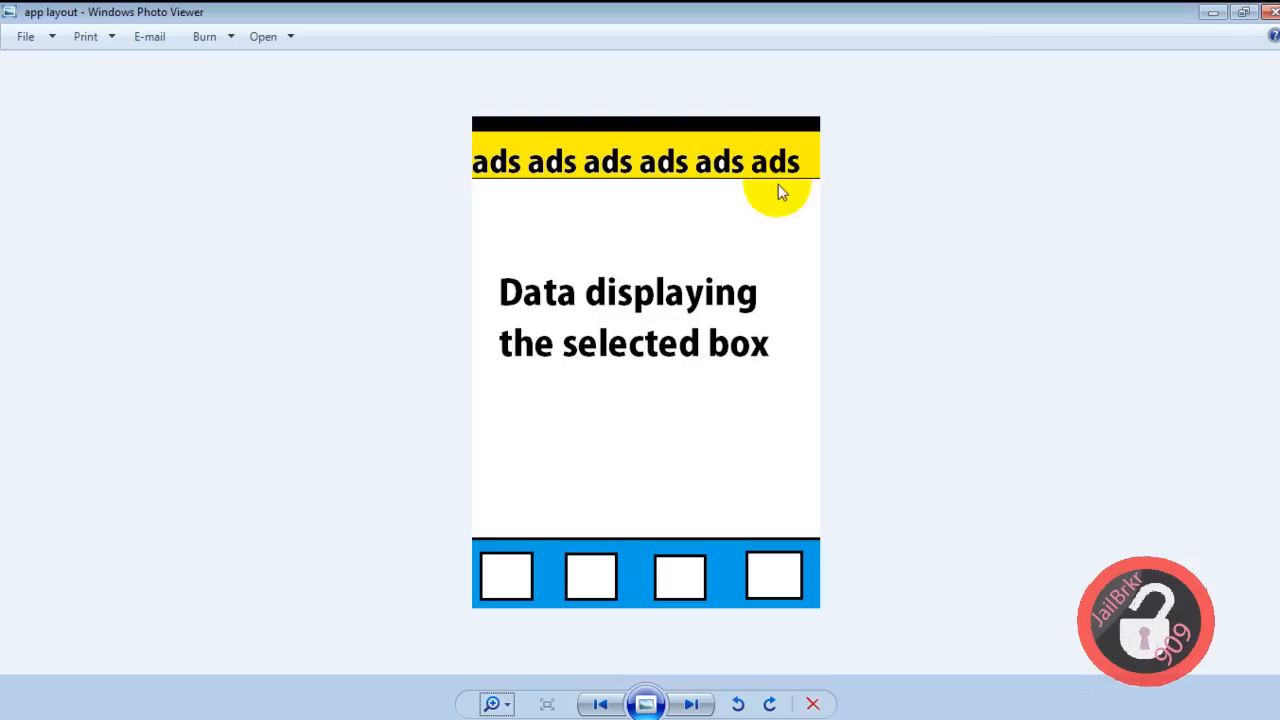
{"action": "mouse_move", "coordinate": [602, 404]}
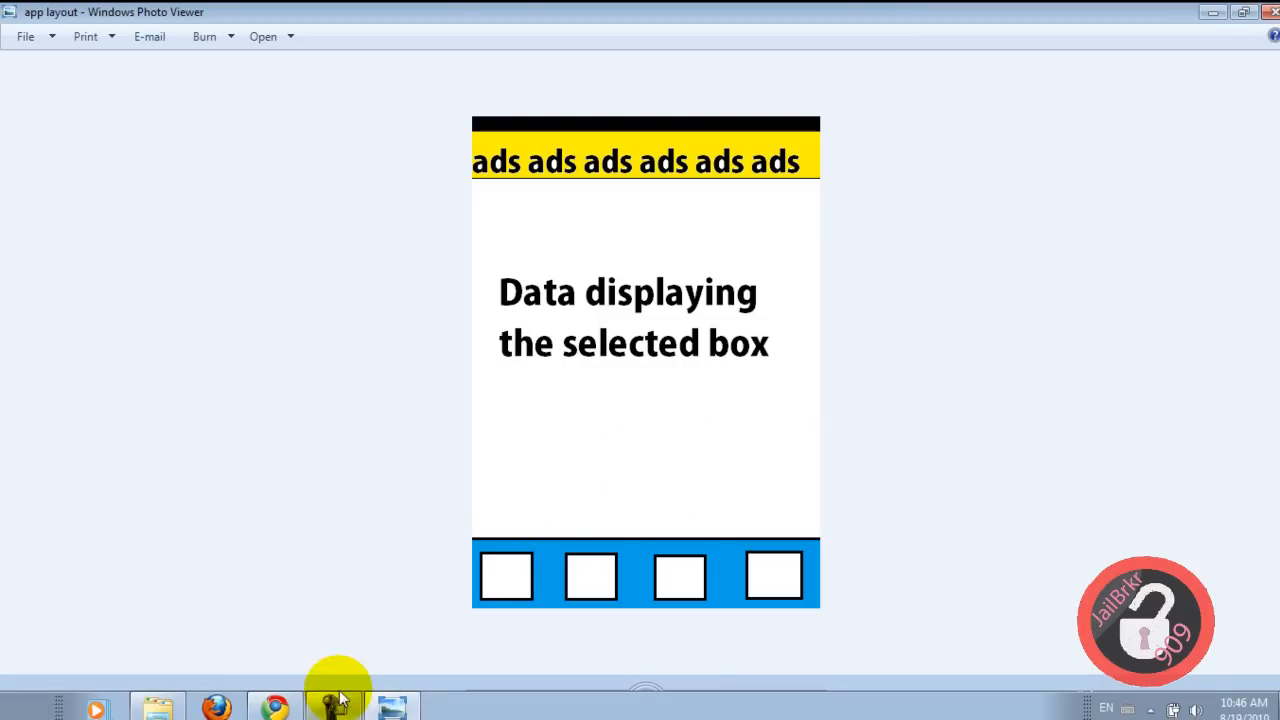
{"action": "mouse_move", "coordinate": [376, 530]}
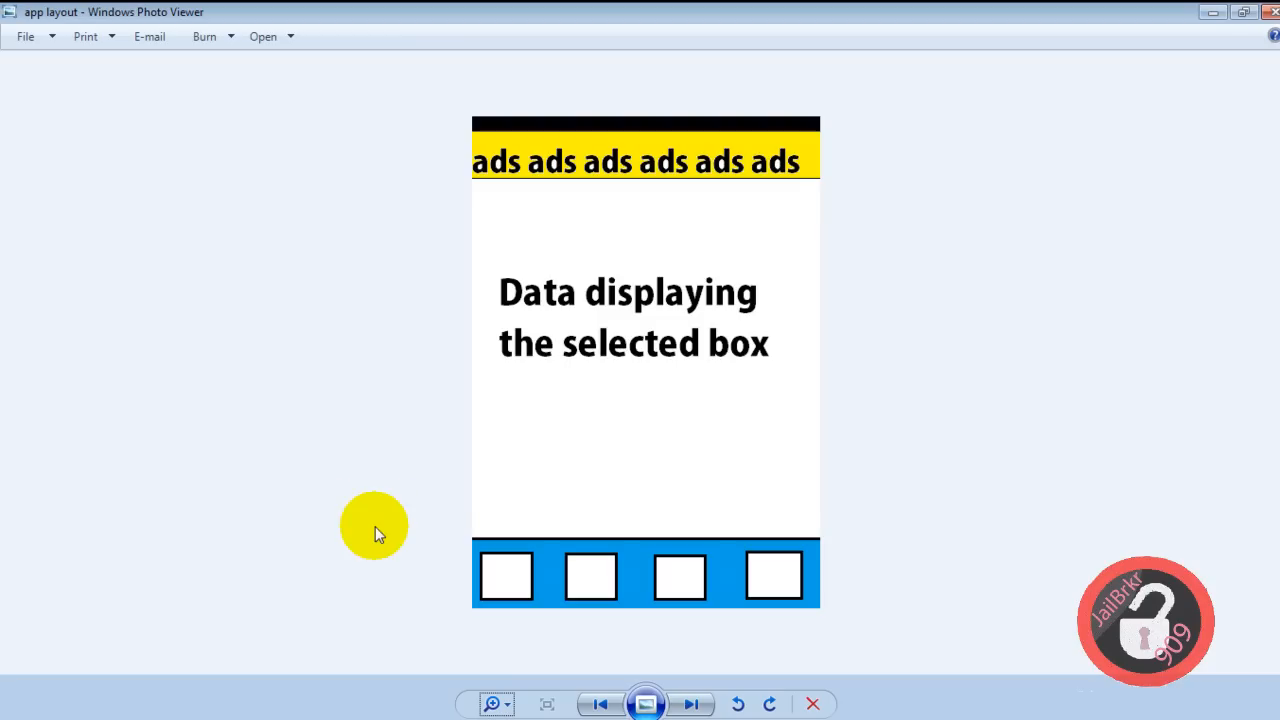
{"action": "mouse_move", "coordinate": [612, 468]}
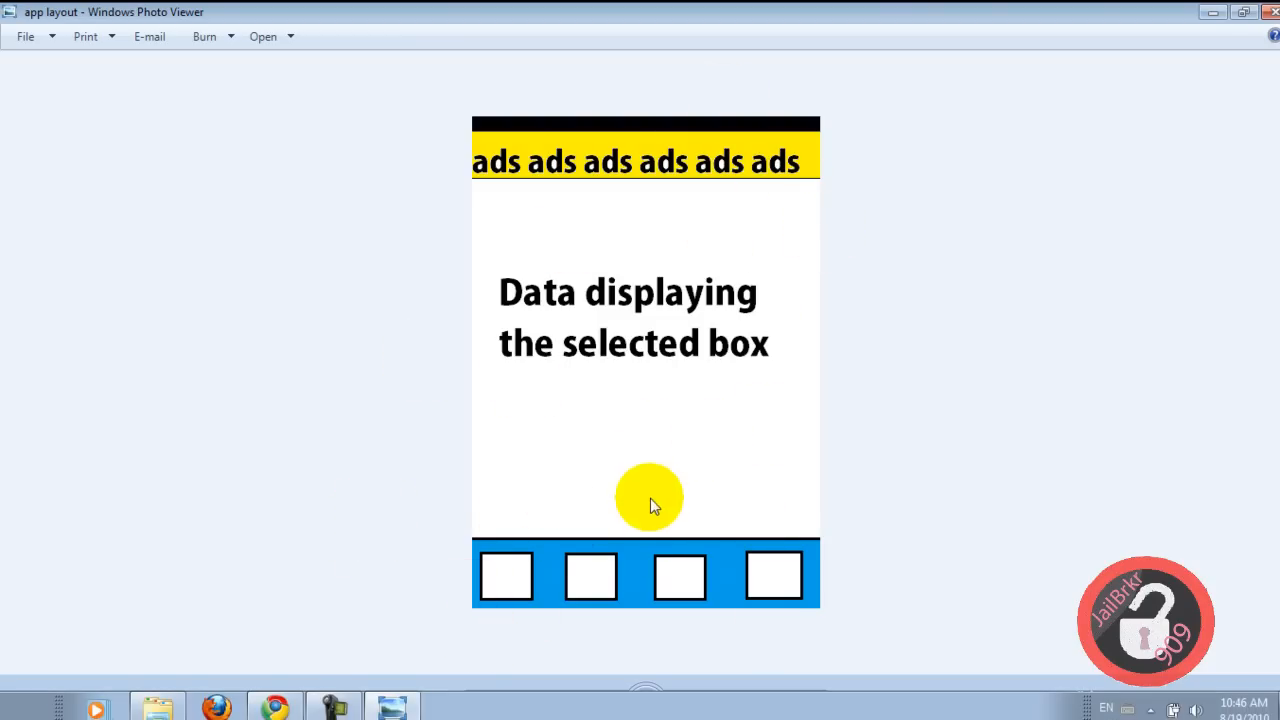
{"action": "mouse_move", "coordinate": [610, 164]}
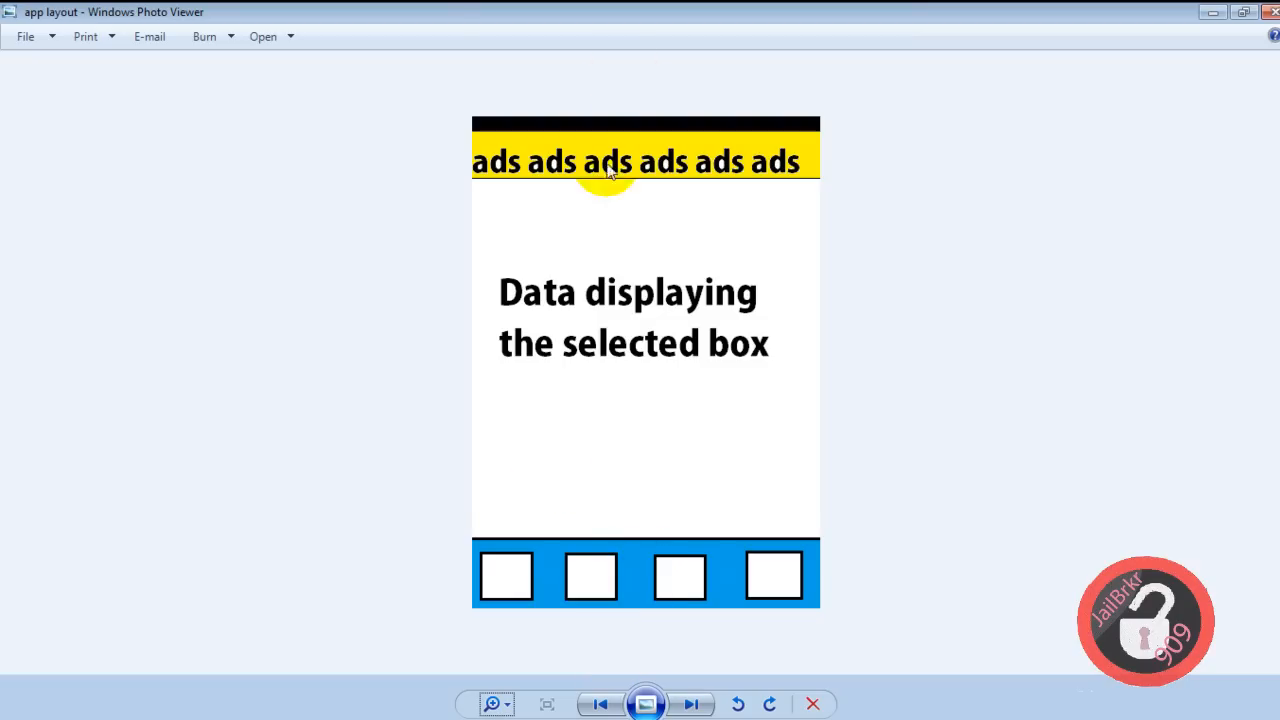
{"action": "mouse_move", "coordinate": [848, 536]}
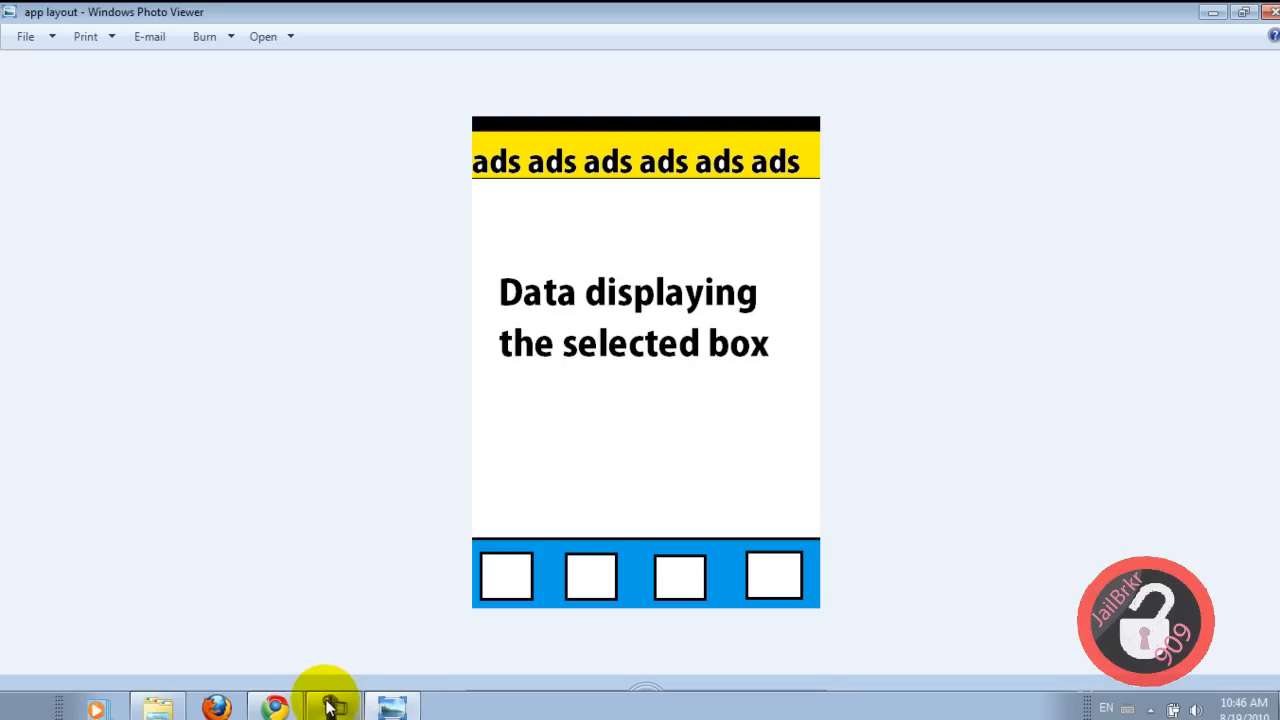
Step: Return to the browser tab showing the Epic Case Reviewer YouTube video page
{"action": "left_click", "coordinate": [272, 708]}
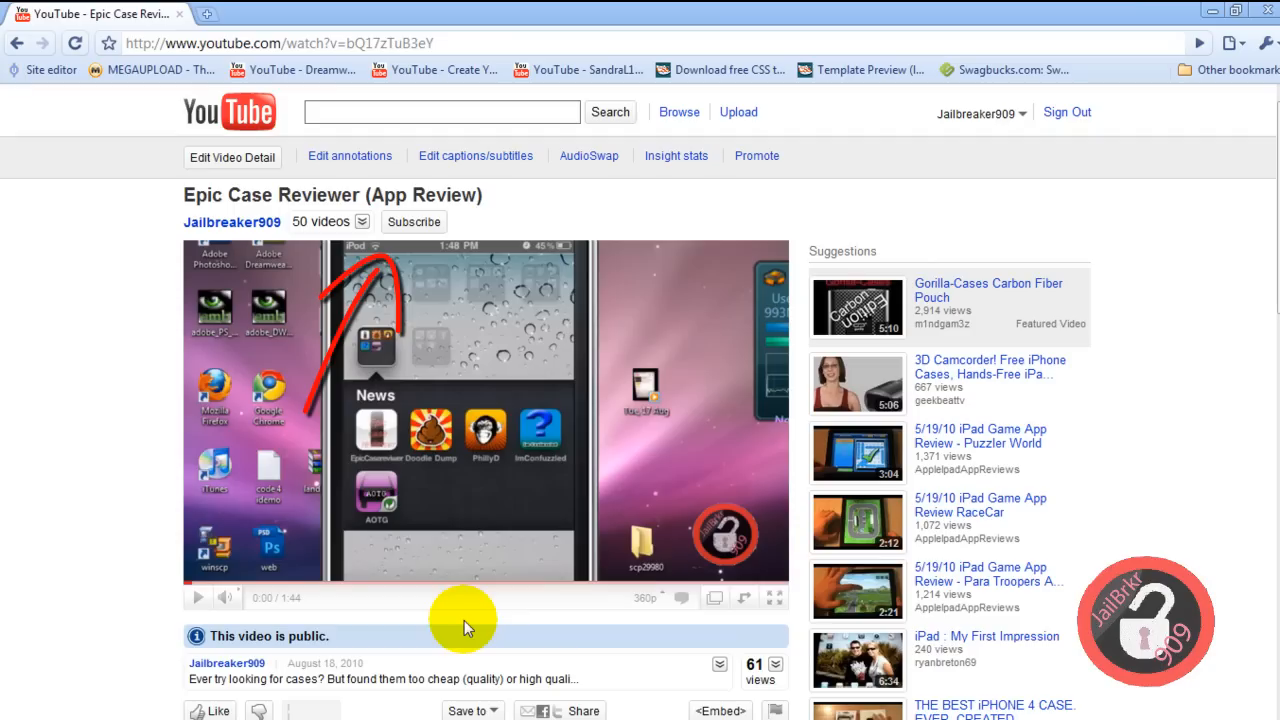